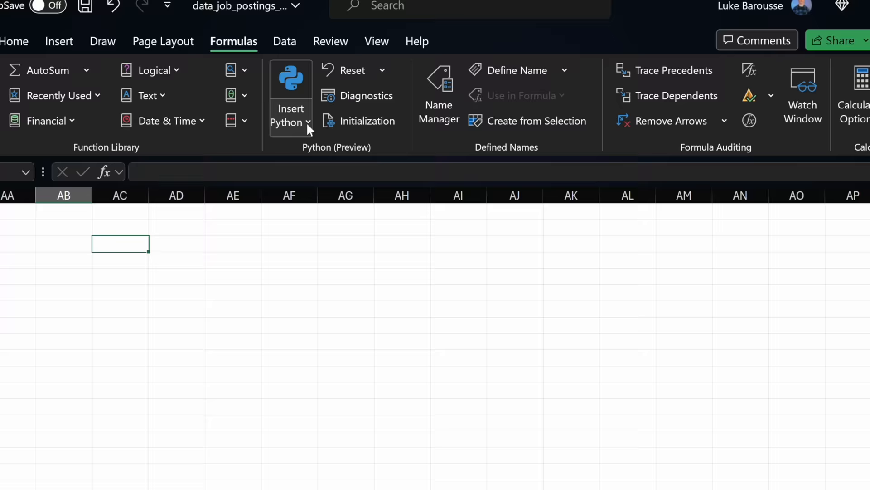
Step: Show the job postings table with titles, companies, salaries and skills on the data sheet
left_click(288, 115)
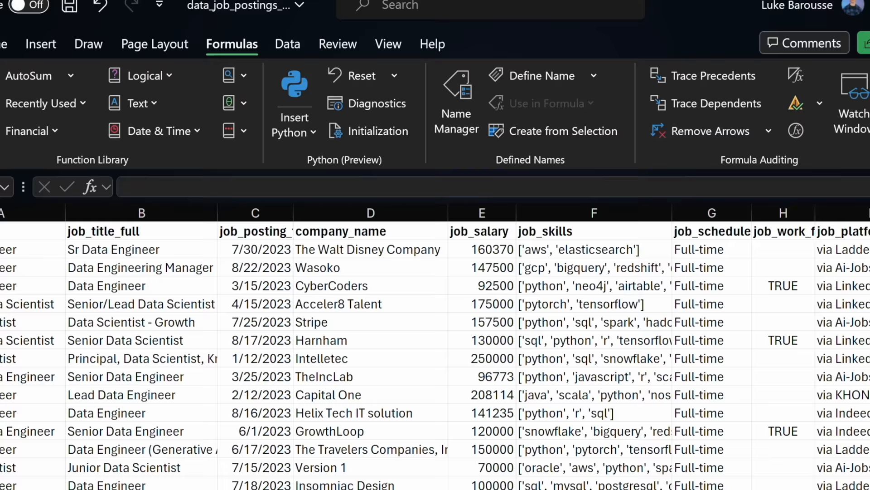
type("P")
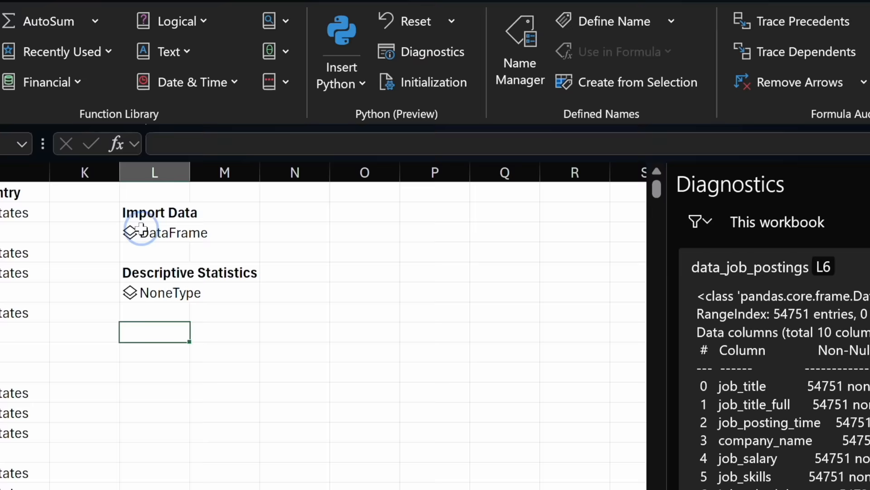
Step: Start a =PY cell to load the job postings table into a DataFrame with descriptive statistics
type("=P")
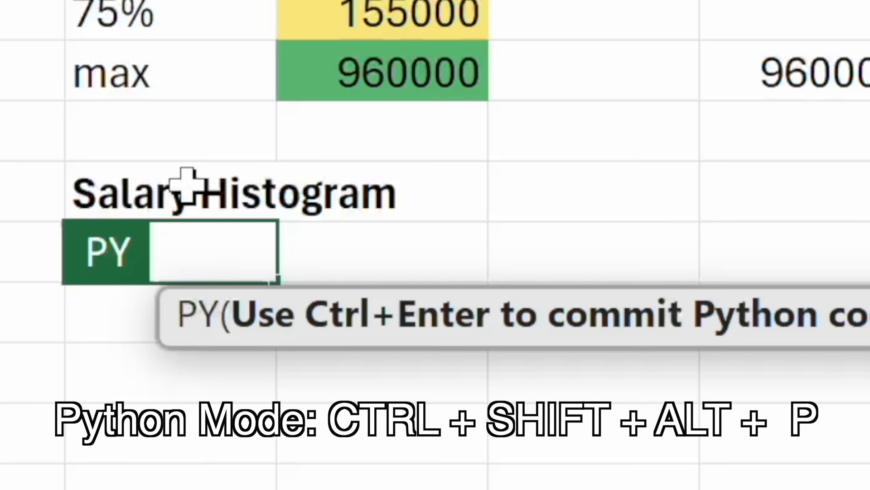
Step: Commit the new Python cell under the Salary Histogram heading
key("ctrl+enter")
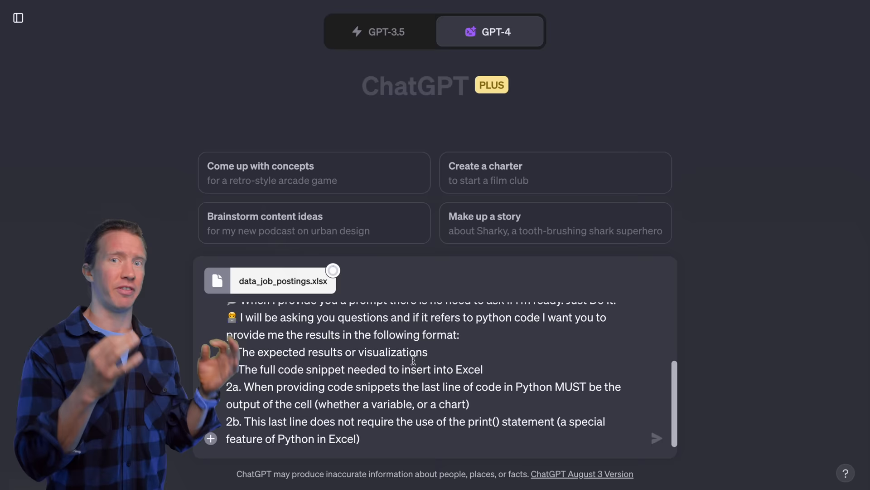
Step: Attach data_job_postings.xlsx to the GPT-4 chat with a prompt requiring Excel-ready Python snippets
left_click(657, 438)
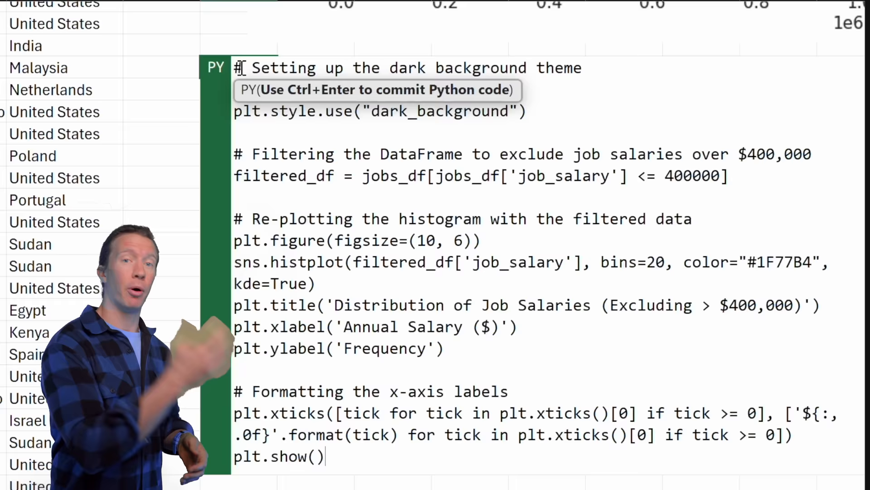
Step: Commit the seaborn histogram code plotting salaries of $400,000 or less in a dark theme
key("ctrl+enter")
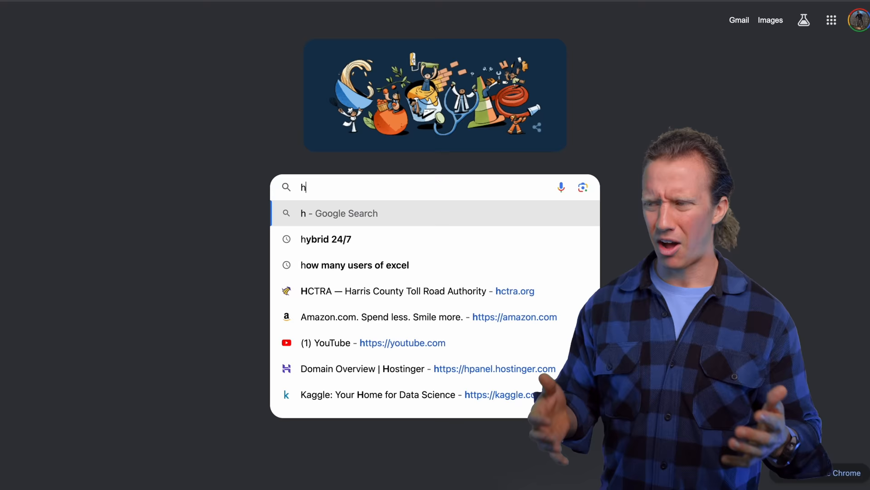
Step: Search Google for 'how many people' in a new Chrome tab
type("ow many peop")
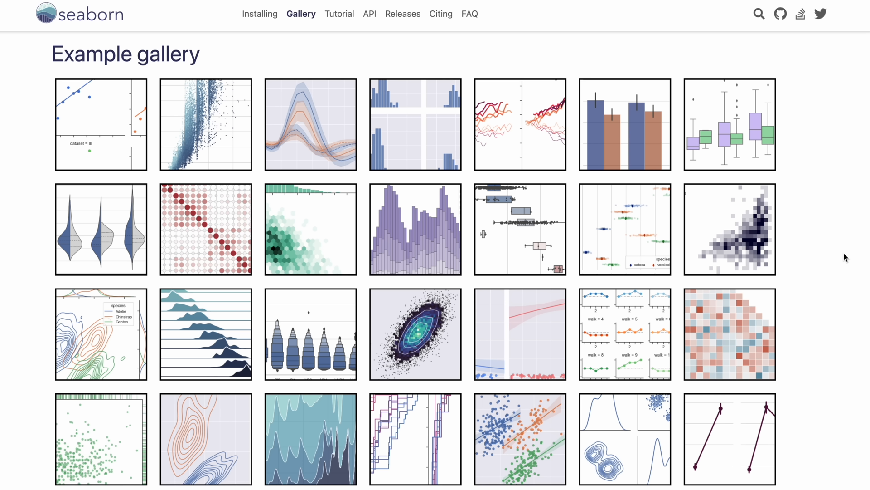
Step: Open the ridge plot example from the seaborn example gallery
left_click(414, 124)
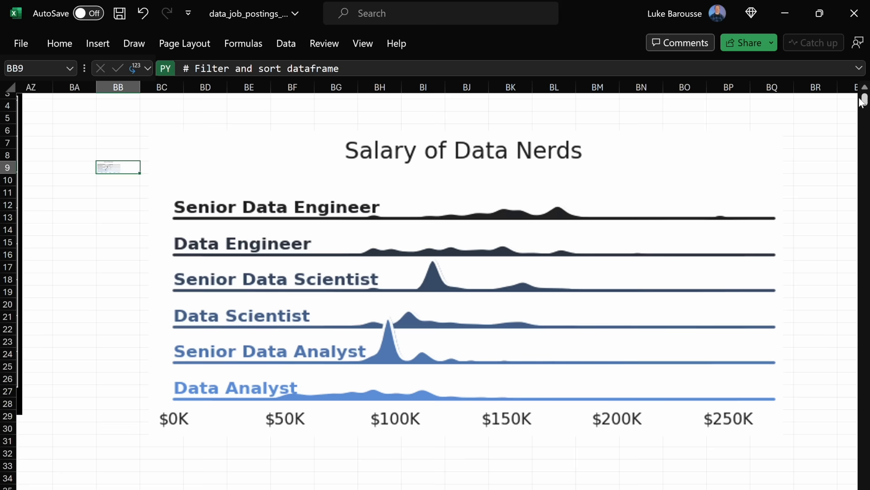
Step: Show Senior Data Analyst postings on the data sheet sorted by salary ascending
left_click(110, 102)
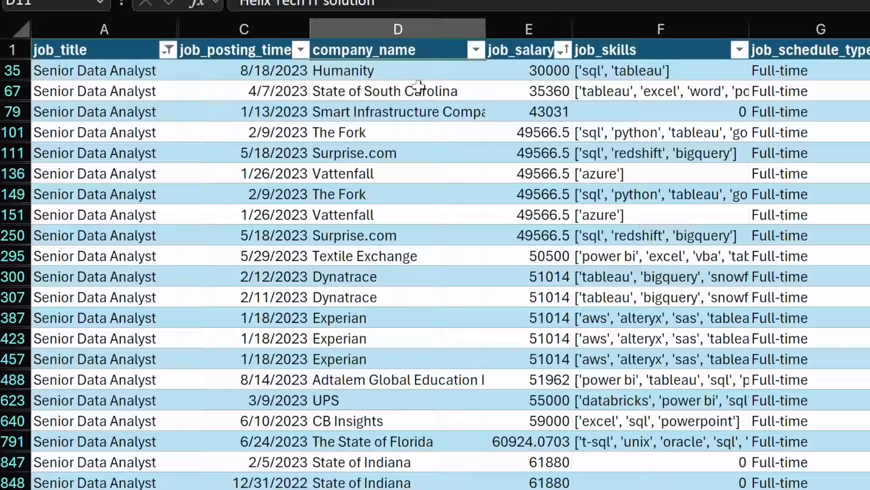
scroll("down", 3)
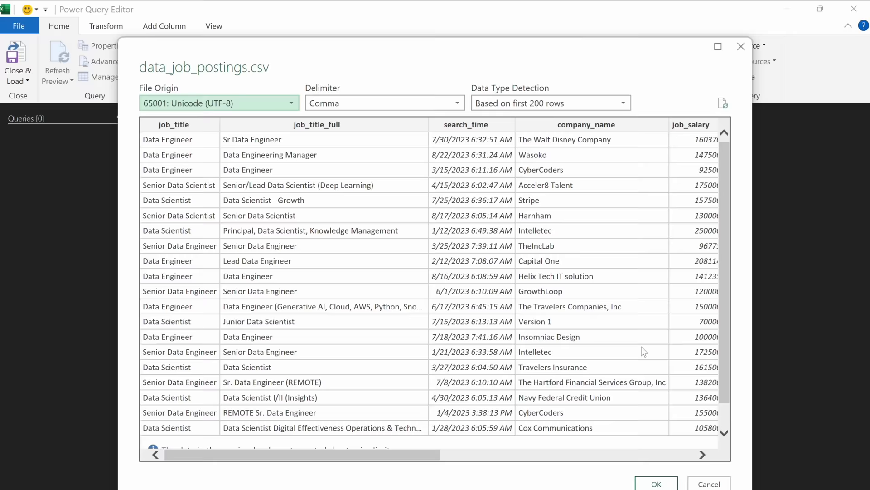
Step: Accept the data_job_postings CSV import and Close & Load the query into the workbook
left_click(656, 483)
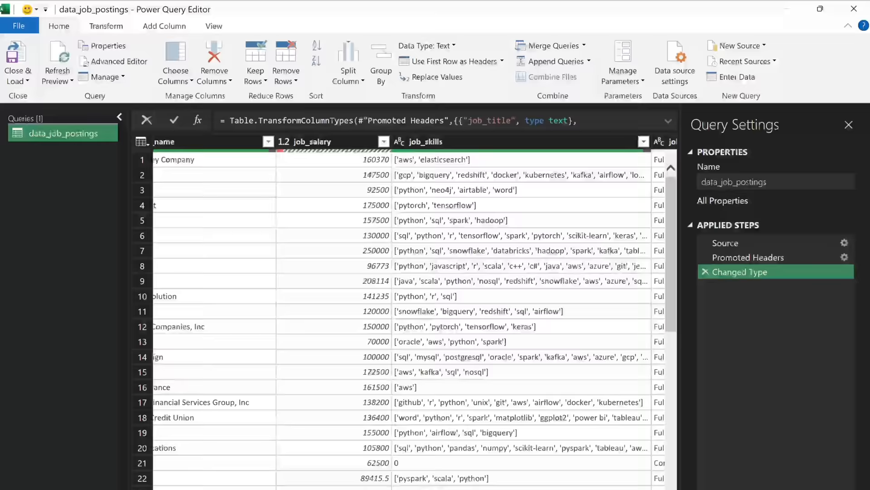
left_click(106, 25)
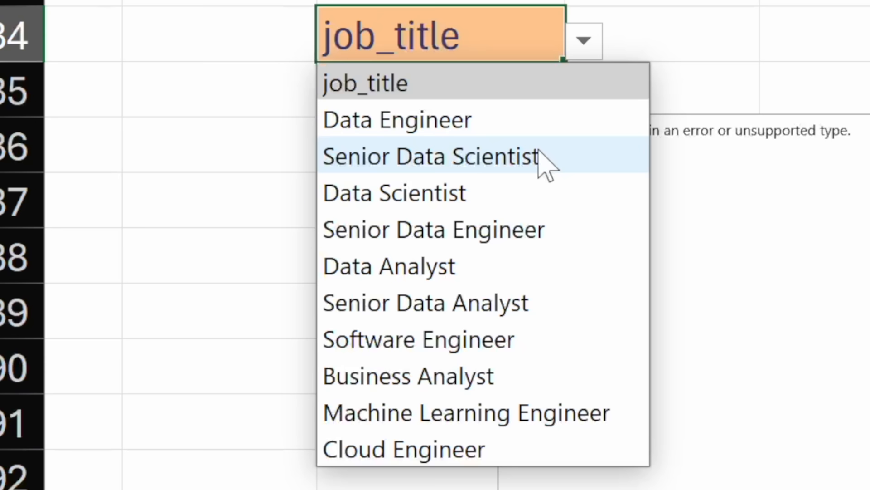
Step: Pick Data Analyst in the L84 job-title dropdown to refresh the top-skills bar chart
left_click(389, 266)
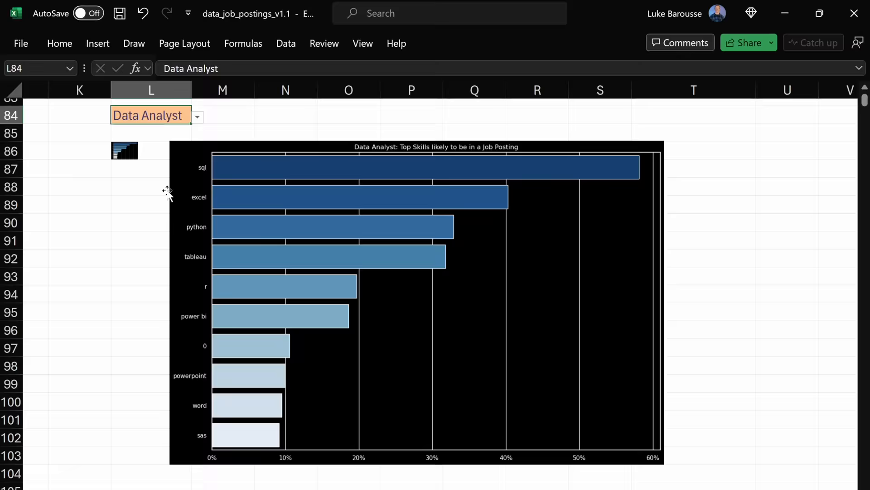